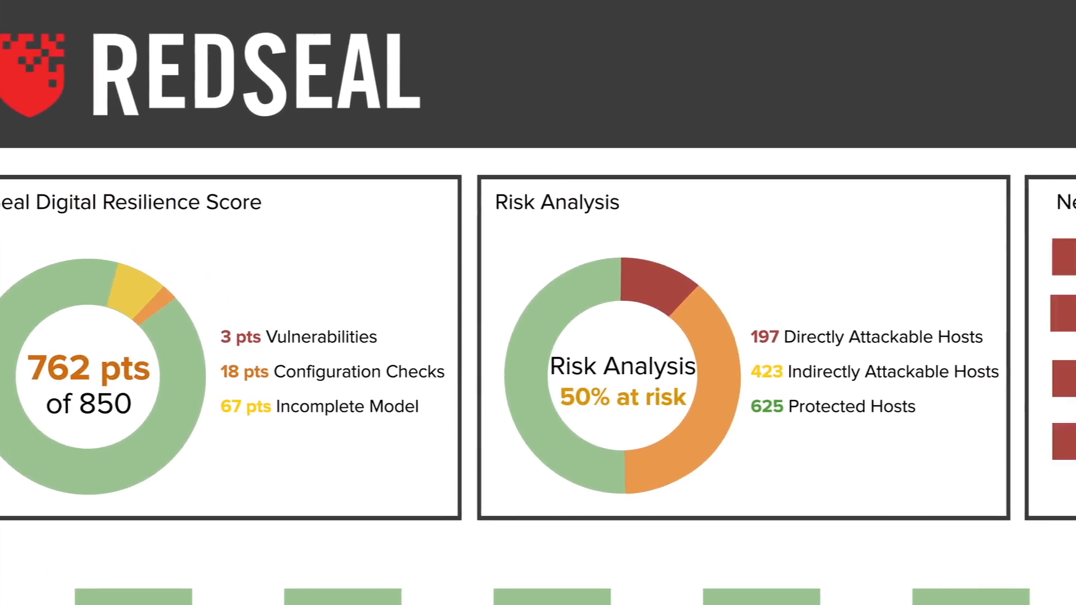
scroll("right", 3)
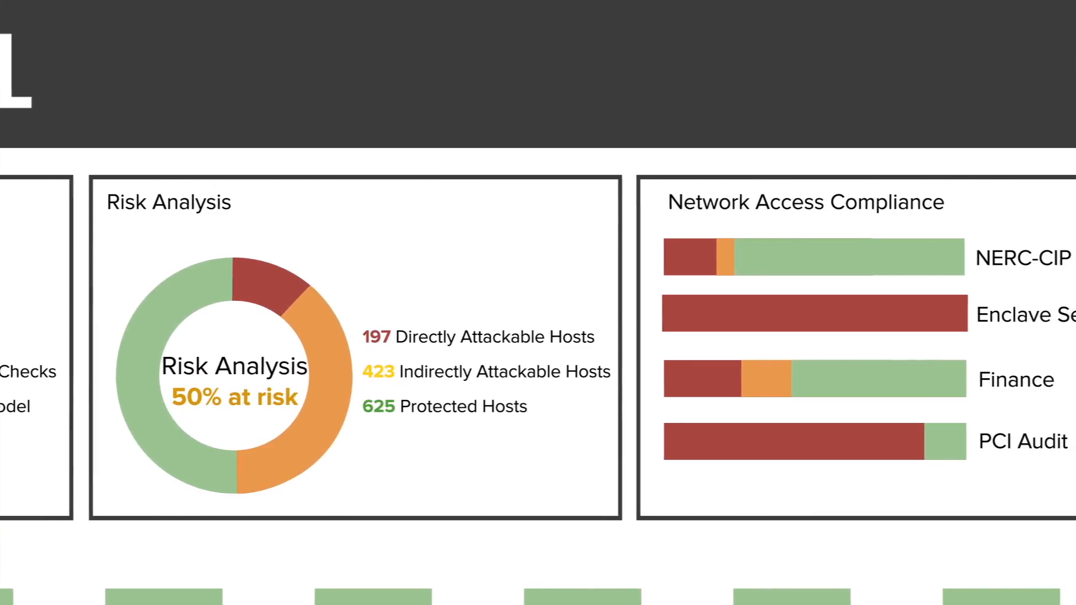